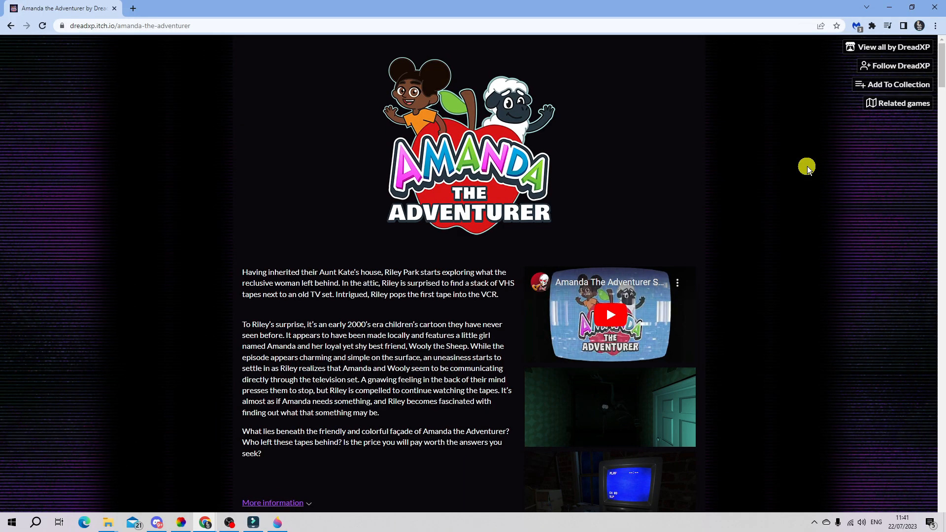
mouse_move(812, 158)
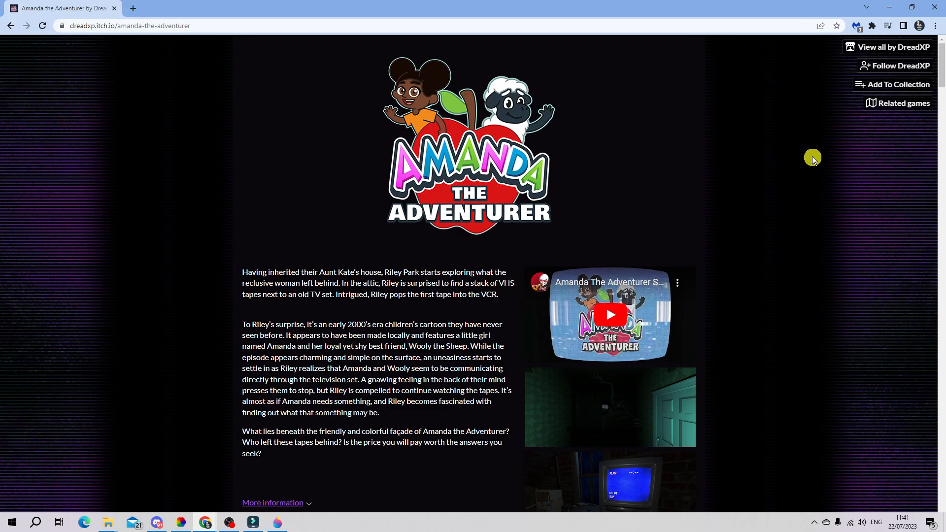
mouse_move(443, 104)
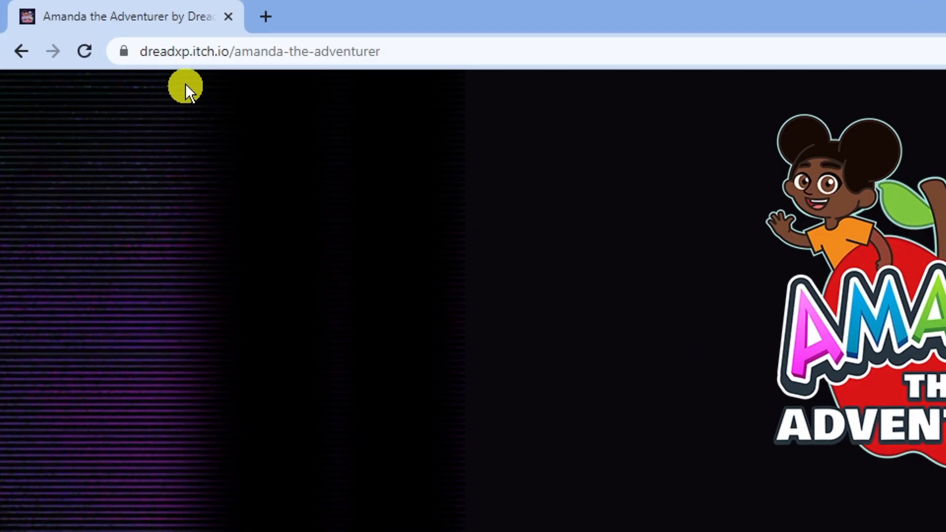
mouse_move(183, 81)
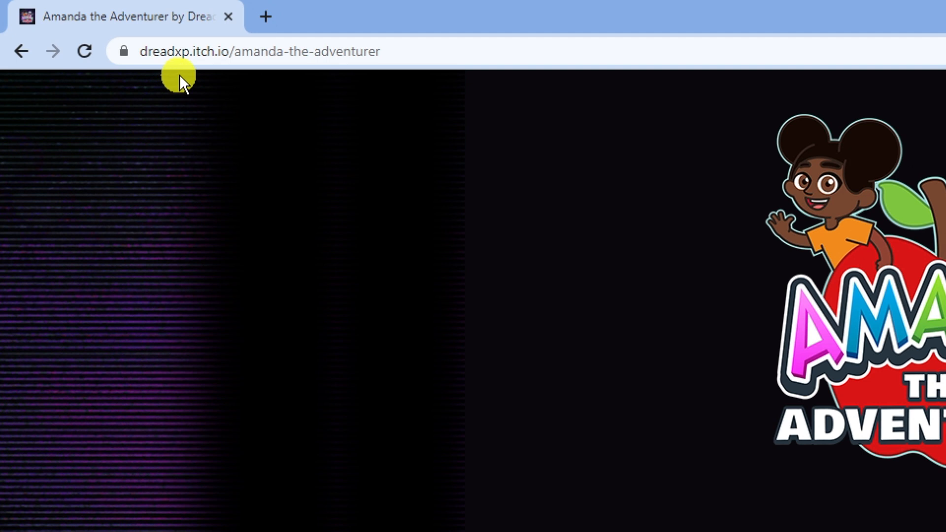
mouse_move(250, 78)
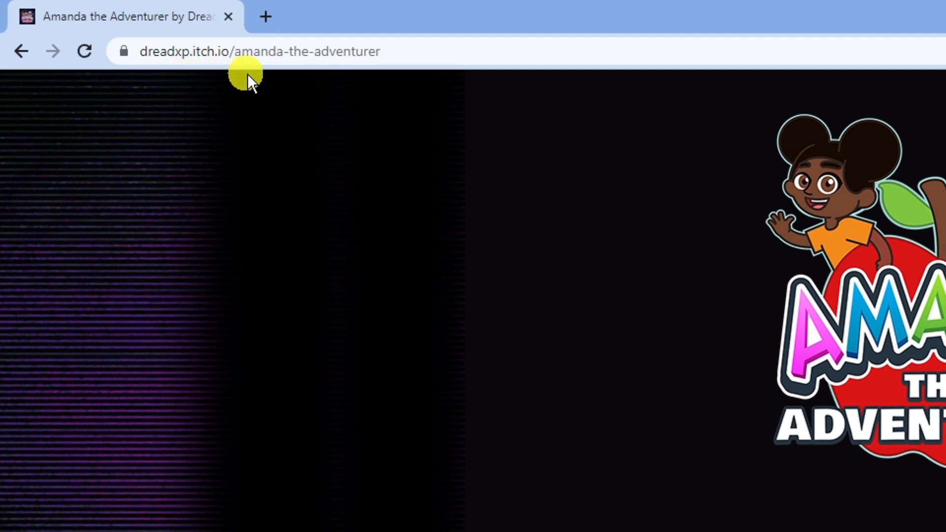
mouse_move(272, 78)
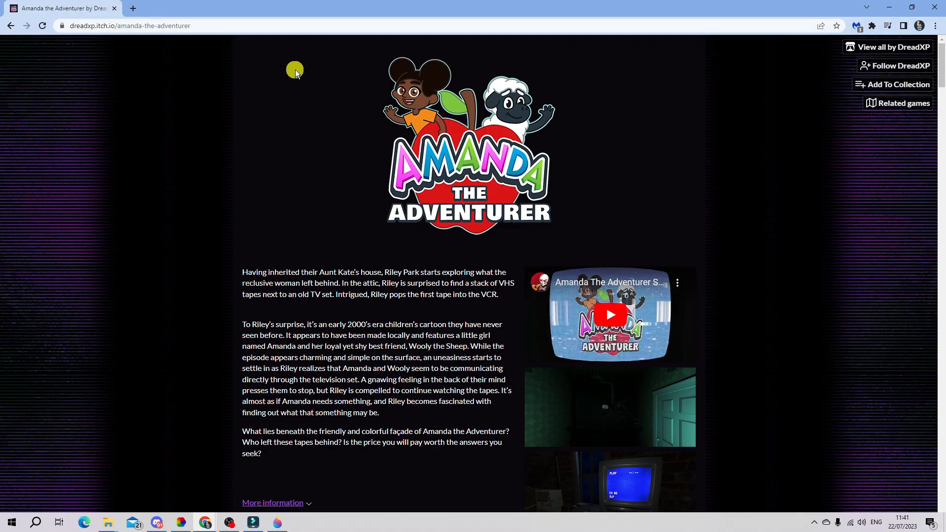
mouse_move(728, 107)
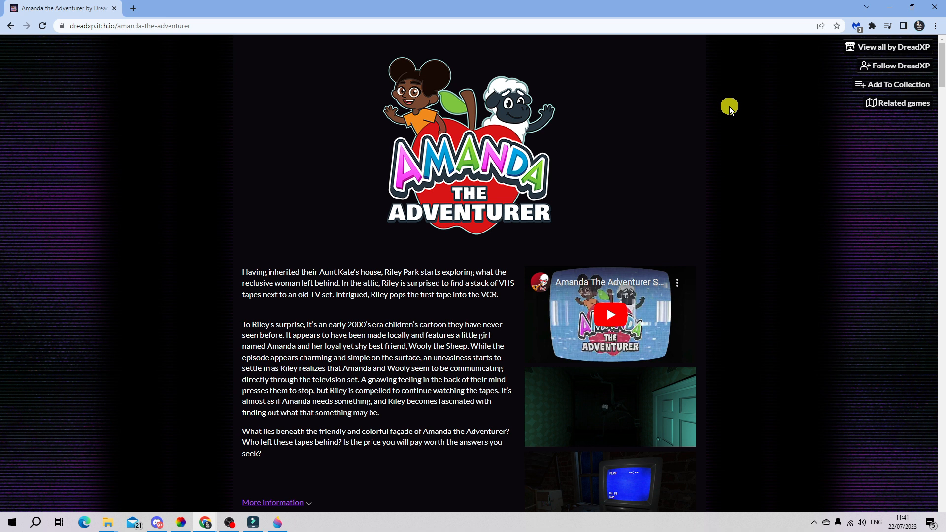
mouse_move(736, 83)
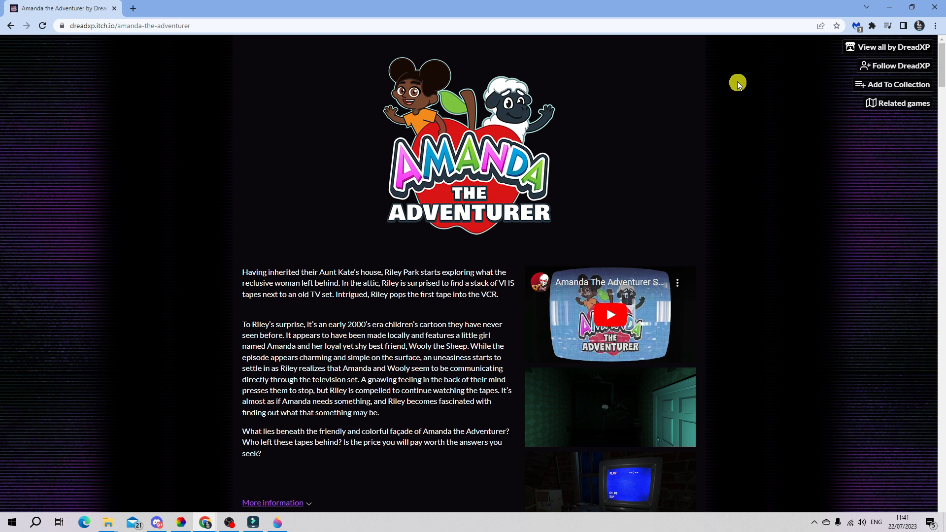
Download 'Amanda The Adventurer Demo.zip' from the page's Download section.
scroll("down", 3)
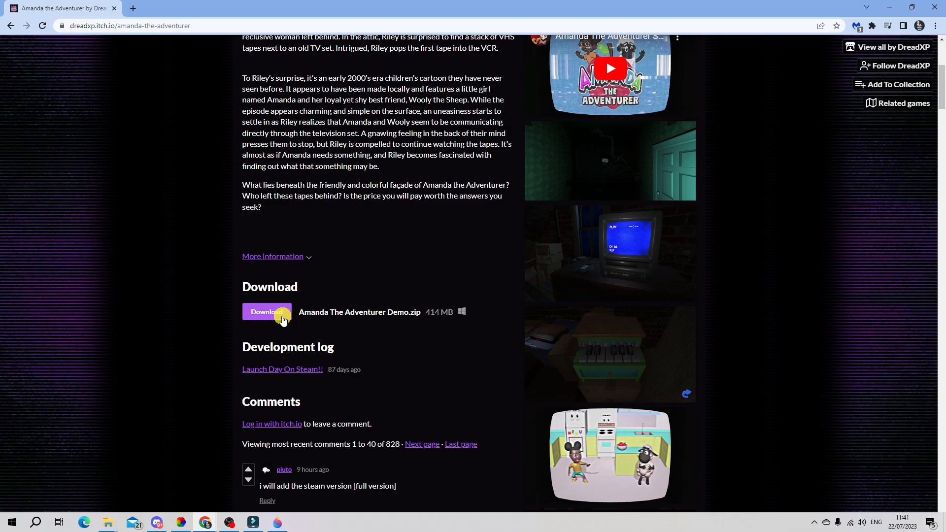
left_click(266, 312)
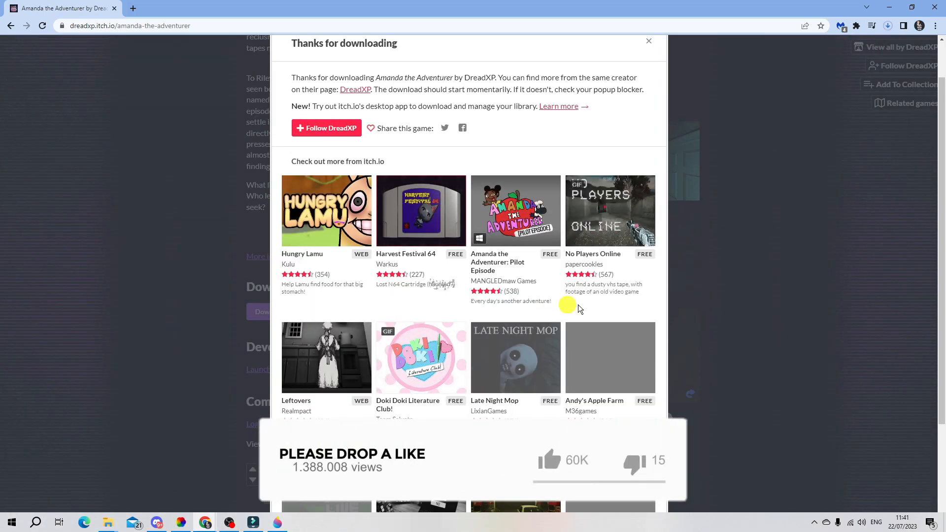
mouse_move(777, 199)
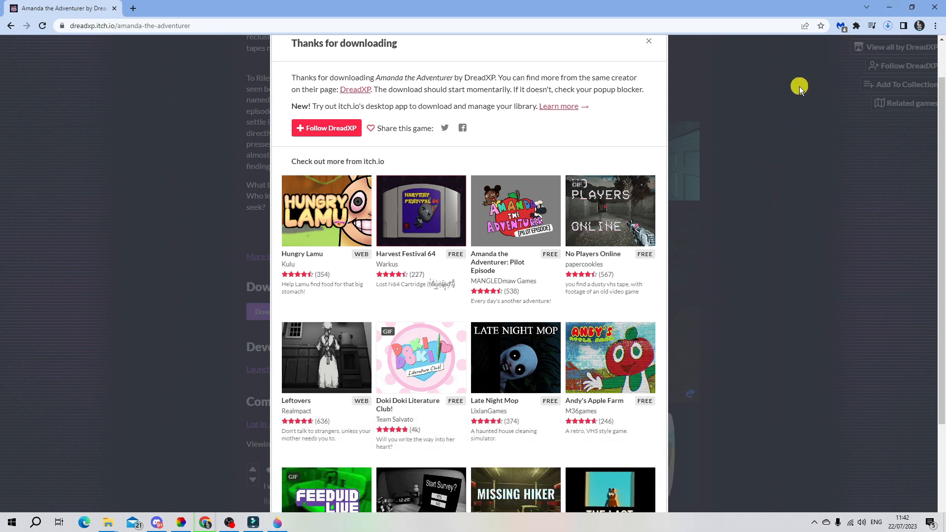
mouse_move(760, 164)
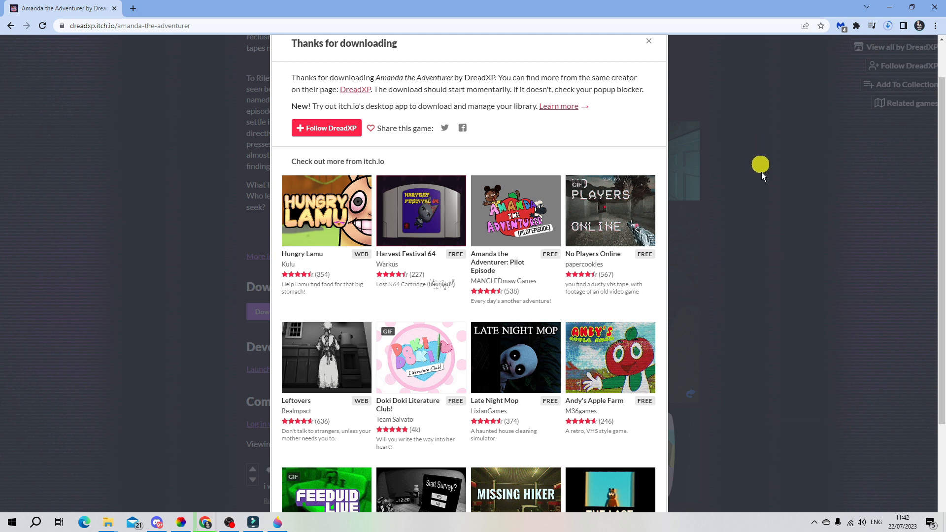
mouse_move(35, 522)
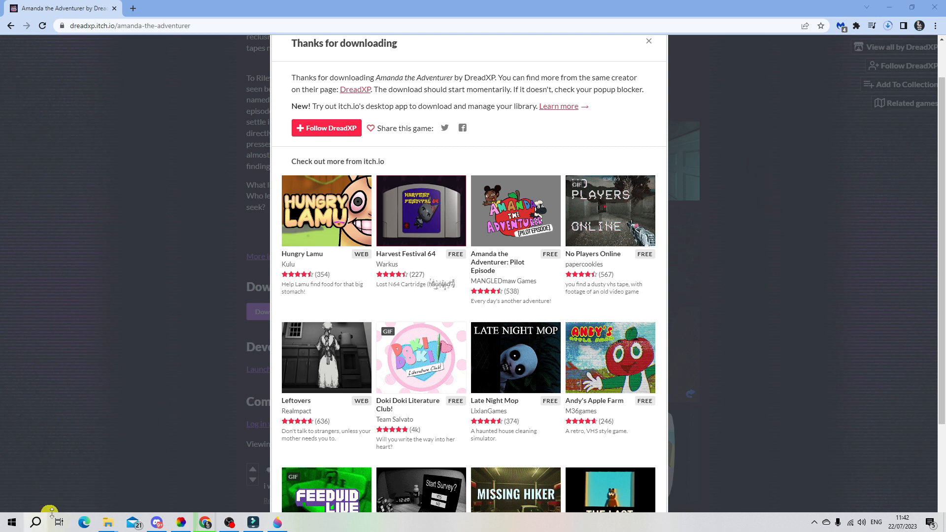
Launch Steam, search the store for 'amanda', and open the Amanda the Adventurer result.
type("steam")
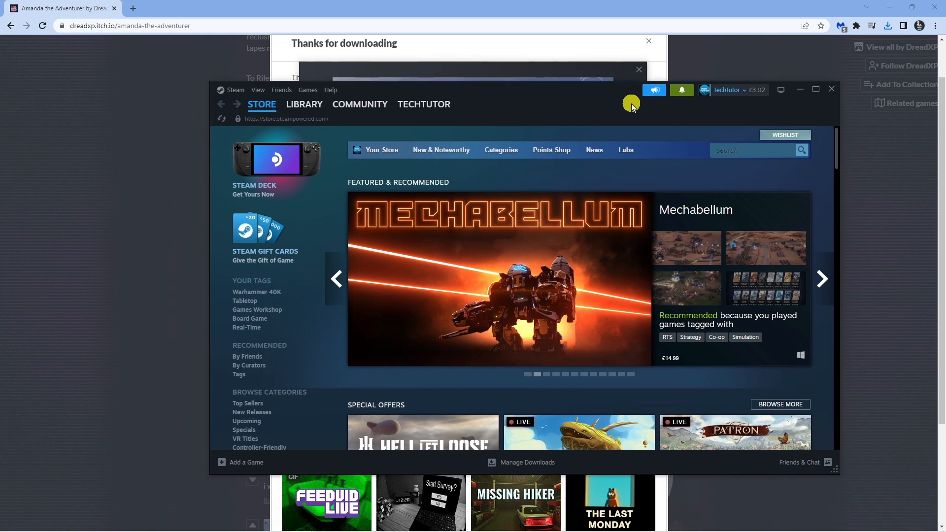
mouse_move(787, 130)
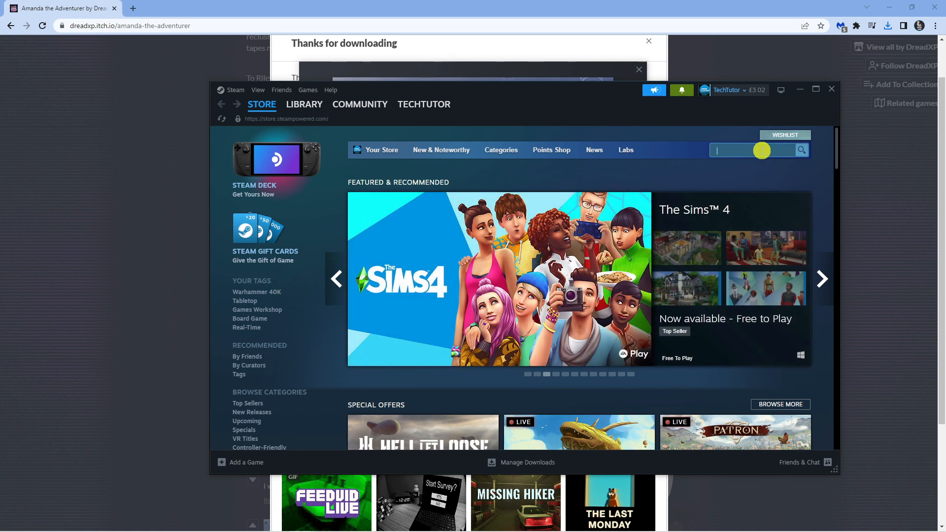
type("amanda")
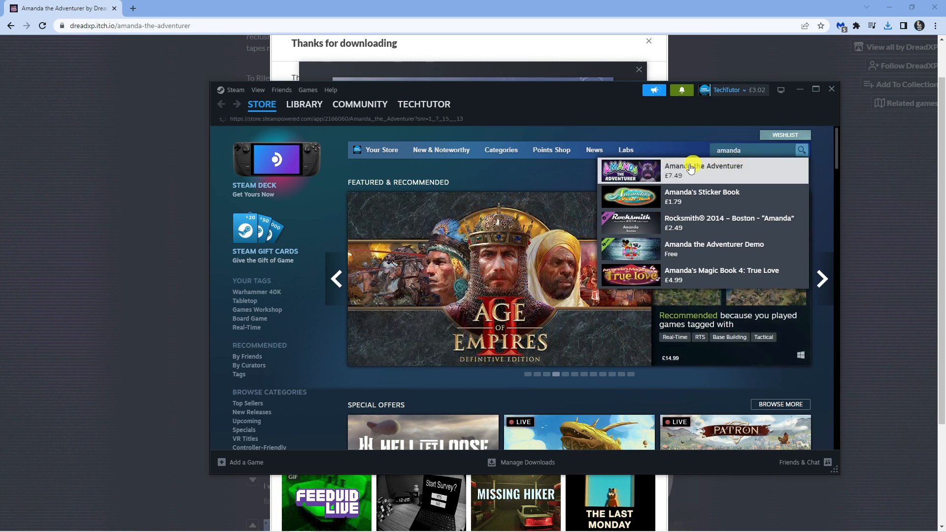
left_click(703, 169)
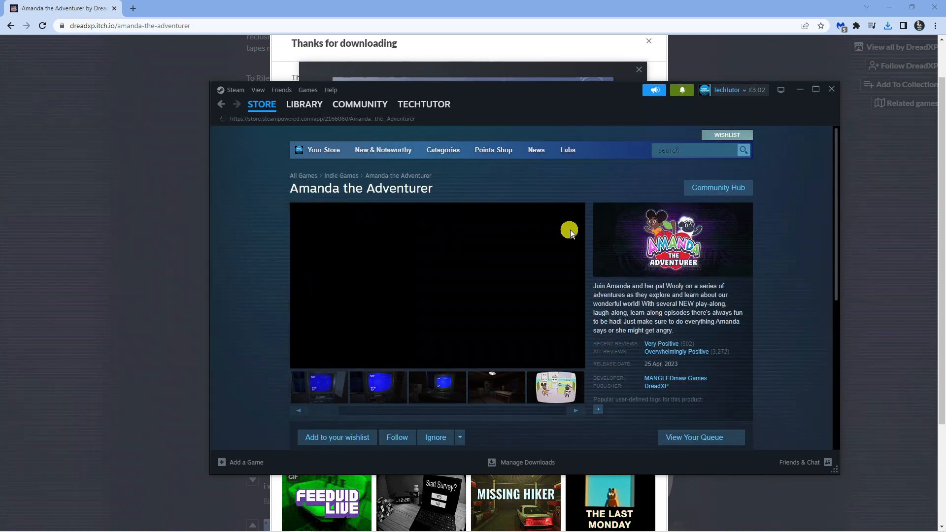
Scroll down to the demo download, £7.49 full game and publisher bundle options.
scroll("down", 3)
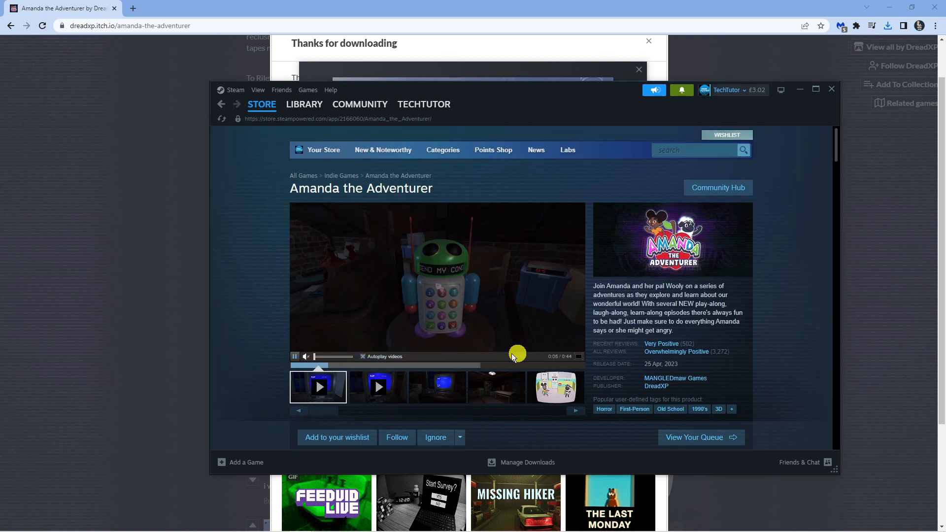
scroll("down", 3)
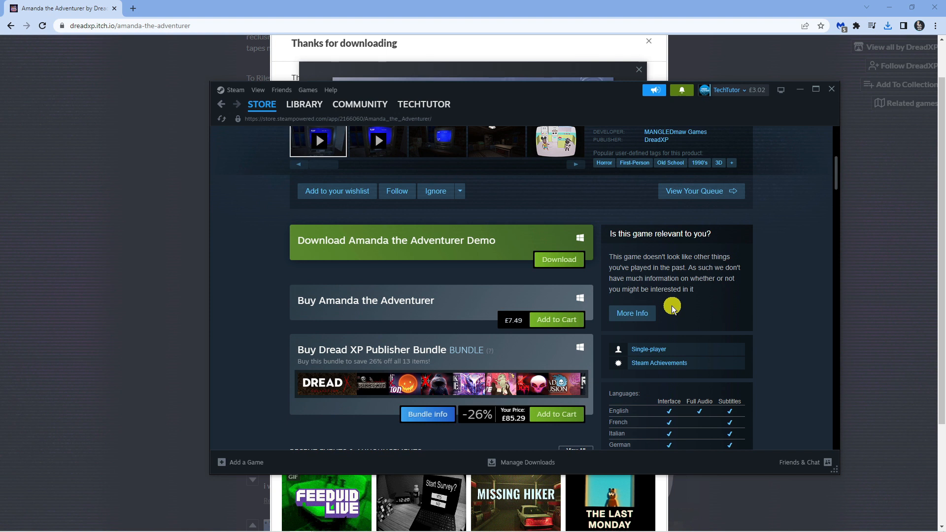
mouse_move(555, 320)
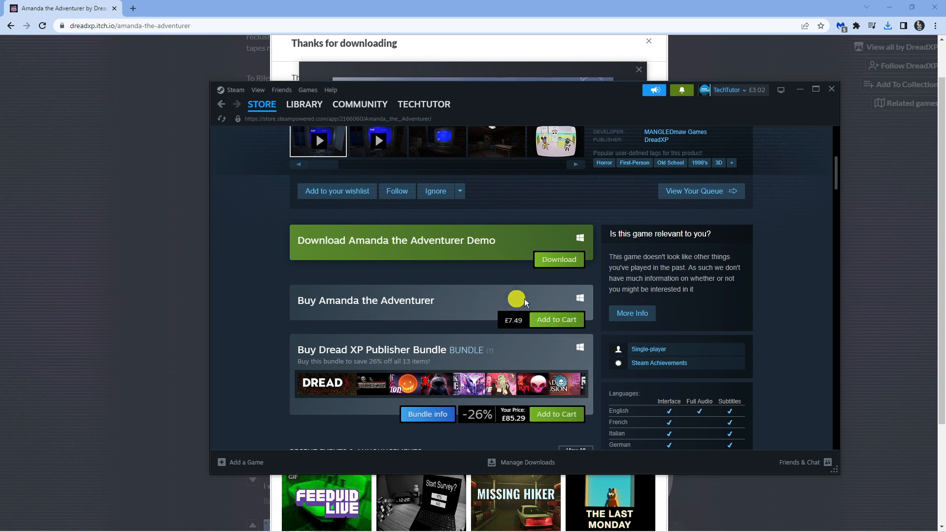
mouse_move(537, 300)
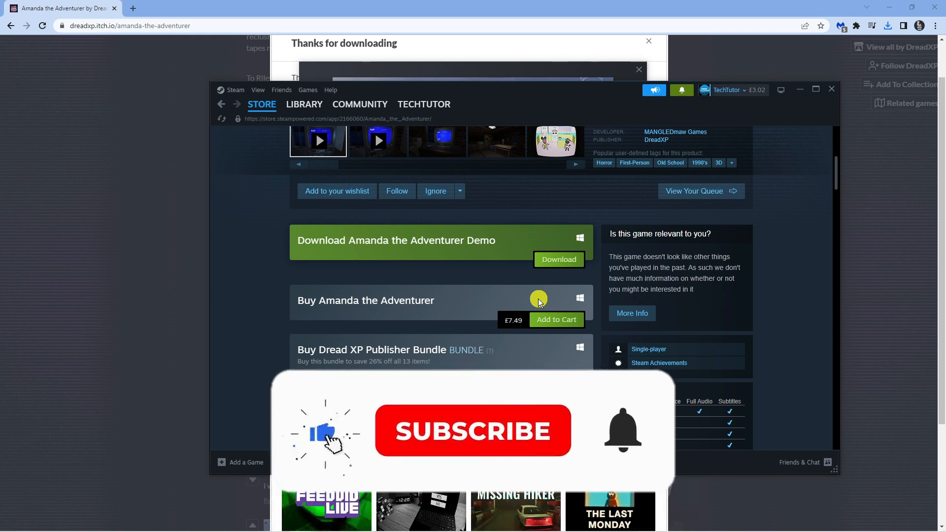
left_click(473, 430)
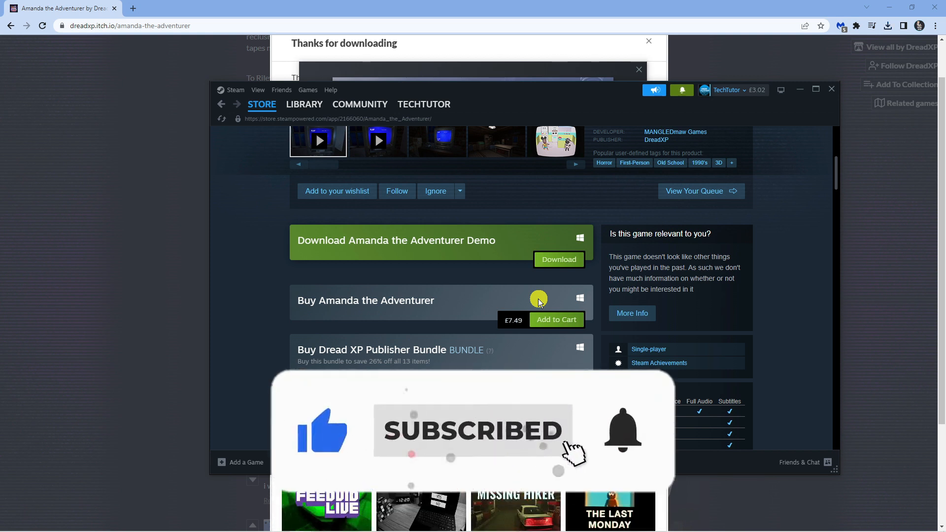